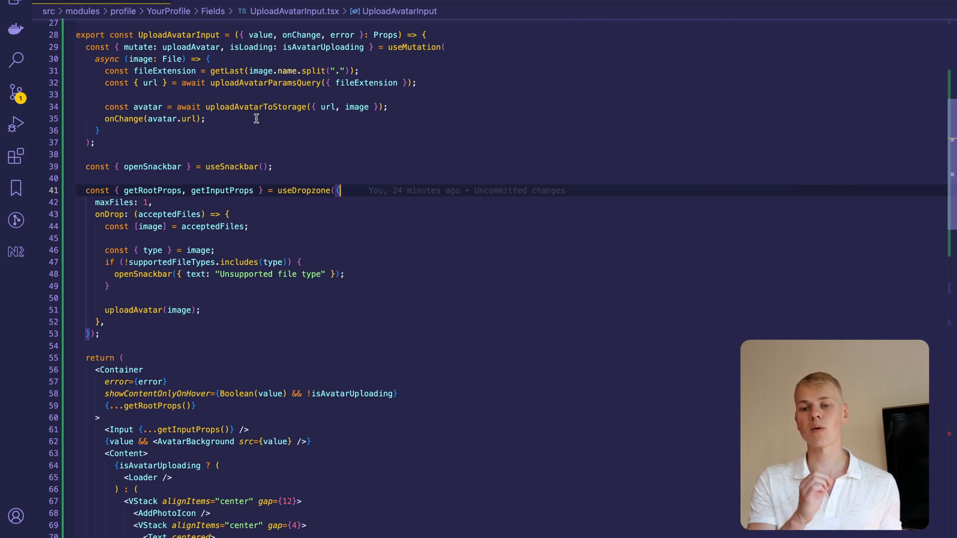
- Jump from the uploadAvatarToStorage call on line 34 to its definition in uploadAvatarToStorage.ts
double_click(259, 36)
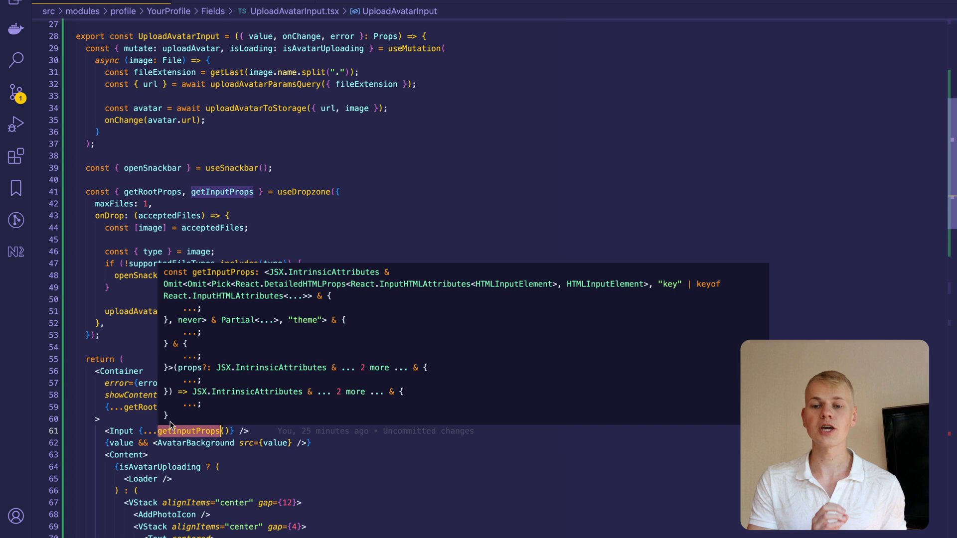
mouse_move(444, 226)
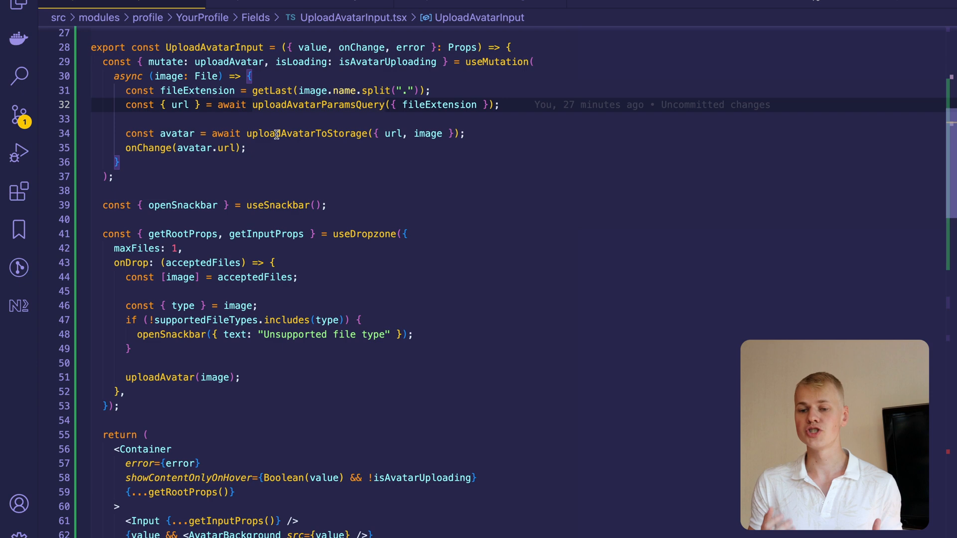
right_click(305, 133)
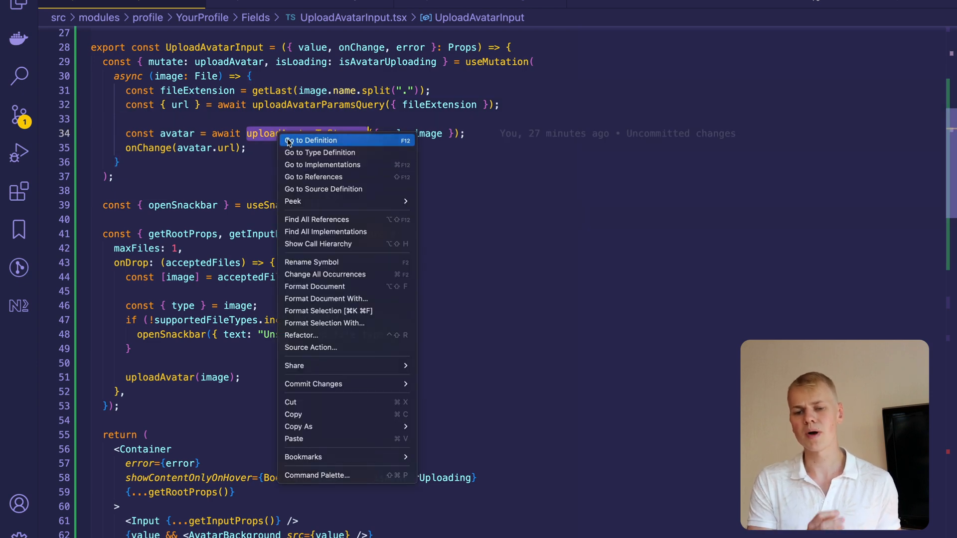
left_click(312, 140)
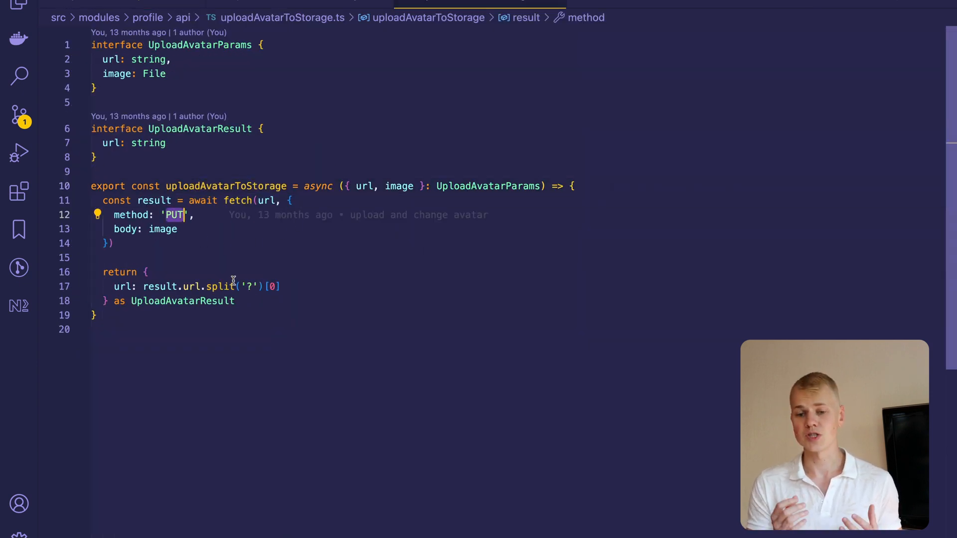